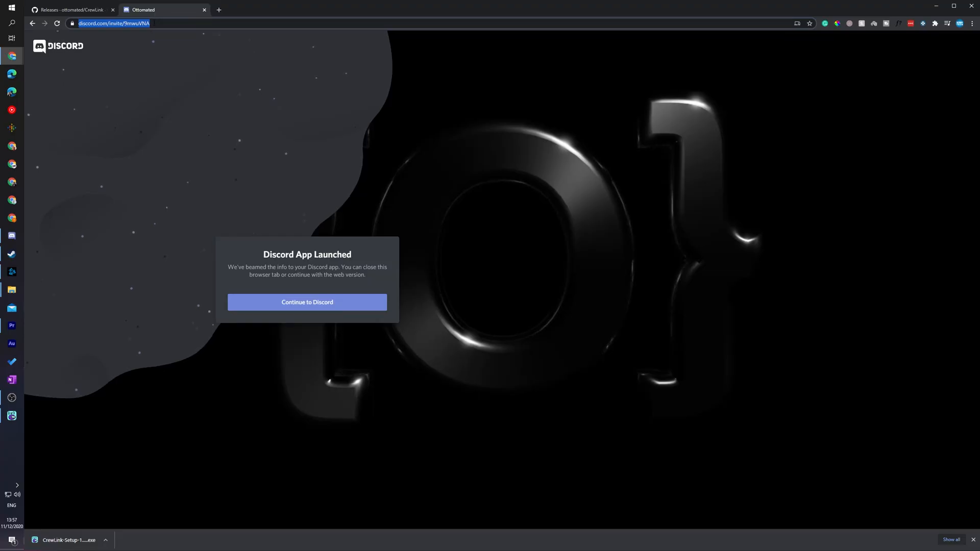
mouse_move(128, 240)
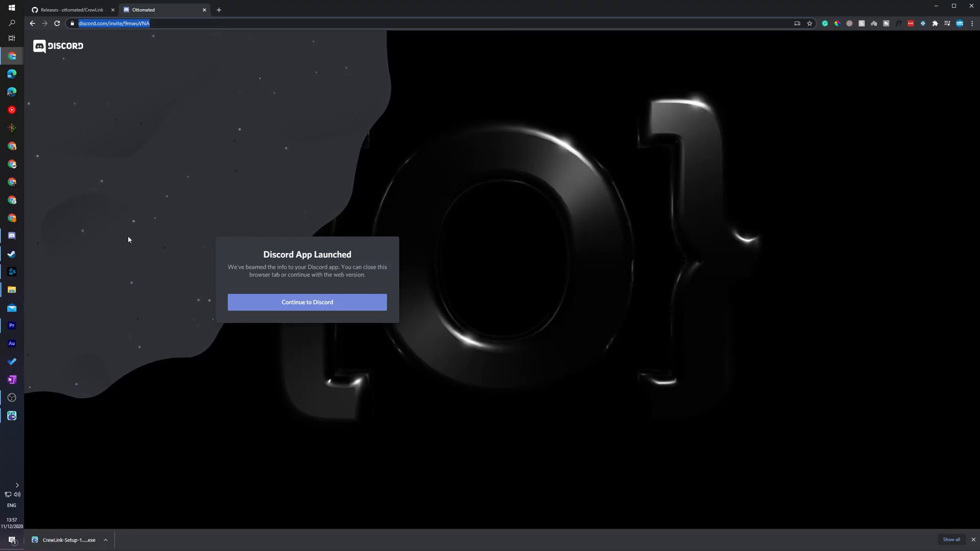
Log in to Heroku to show the three personal apps on the dashboard
left_click(307, 302)
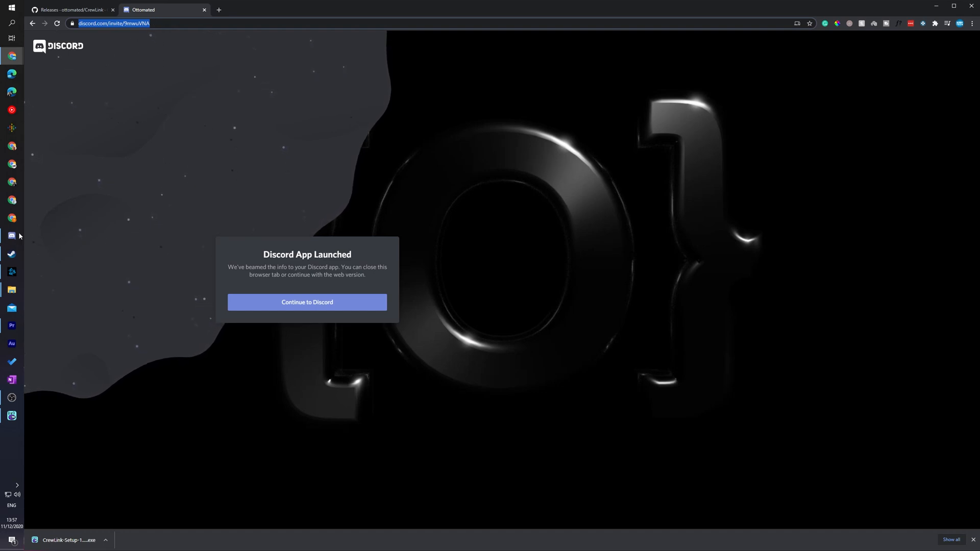
mouse_move(237, 161)
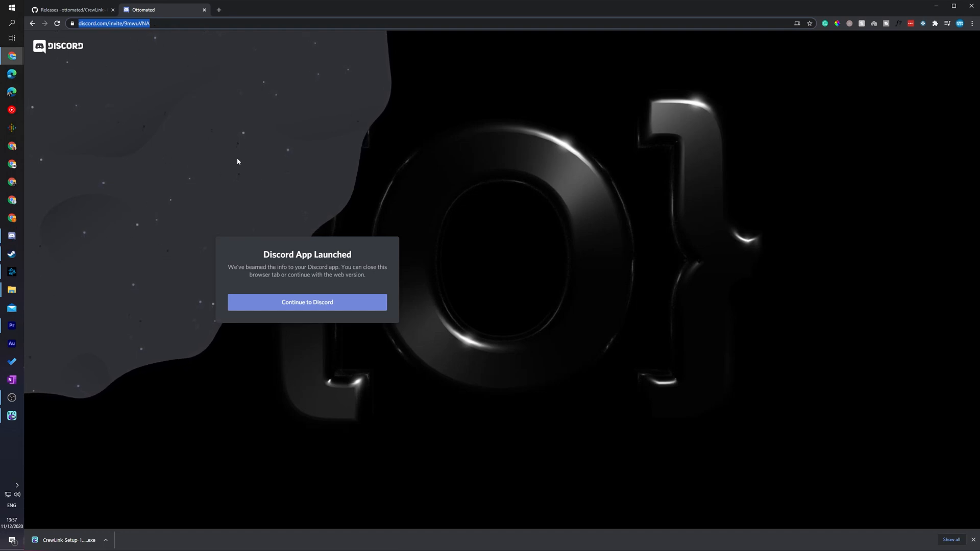
left_click(307, 303)
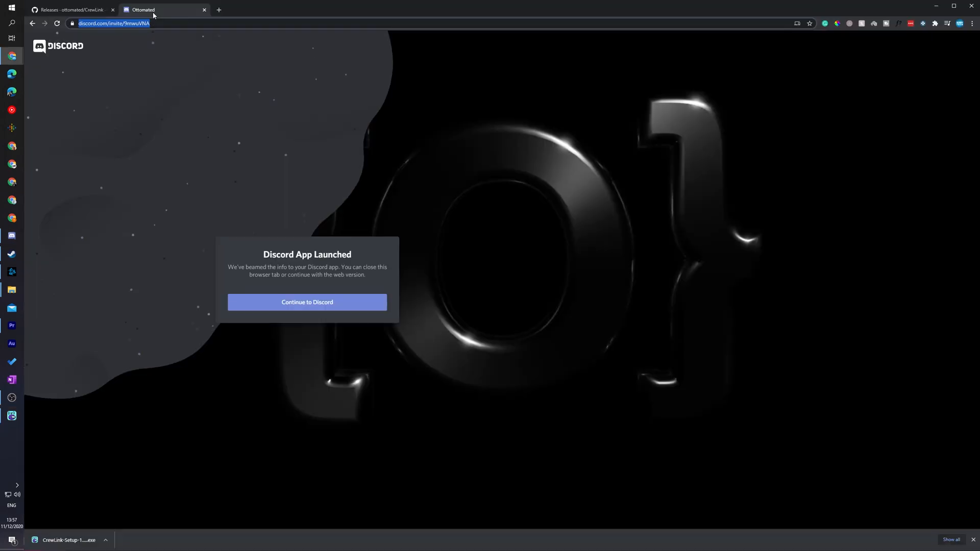
mouse_move(238, 162)
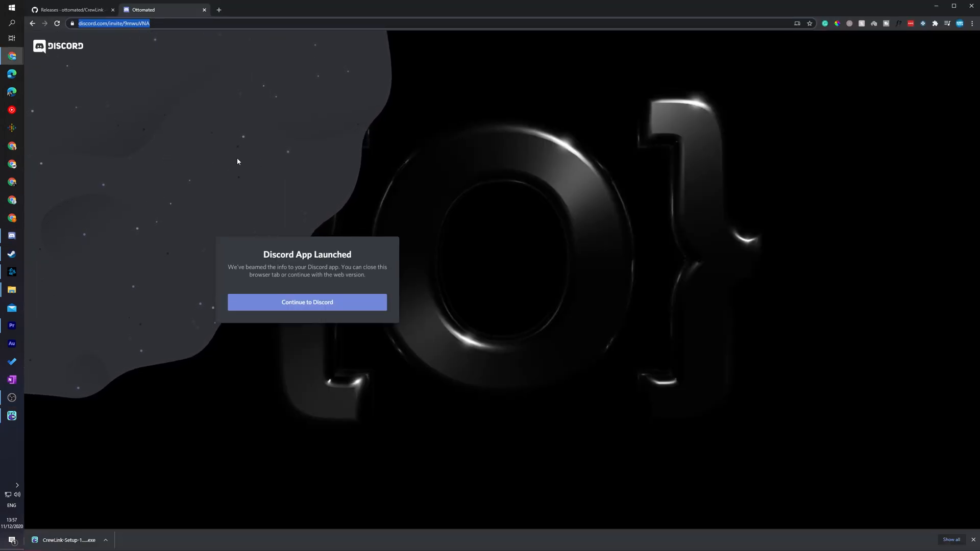
left_click(307, 302)
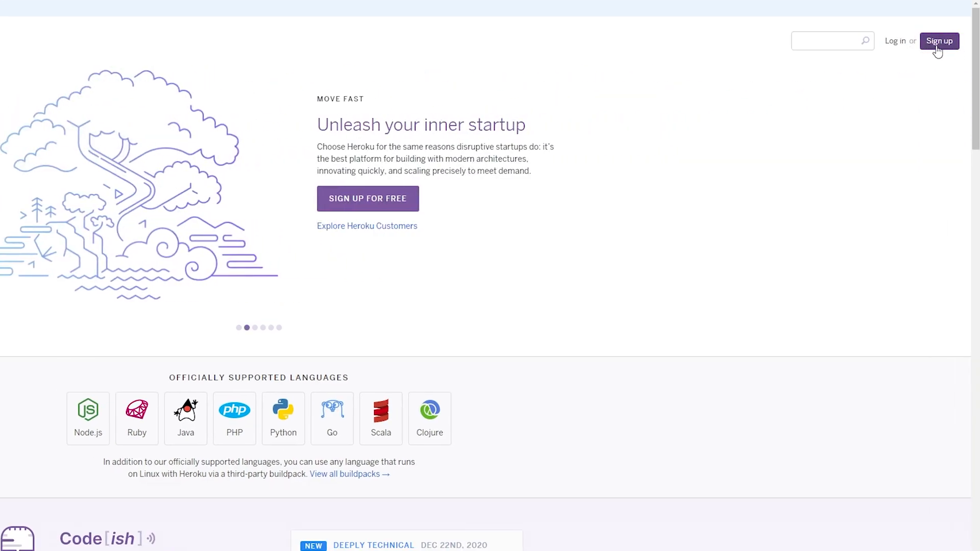
mouse_move(890, 50)
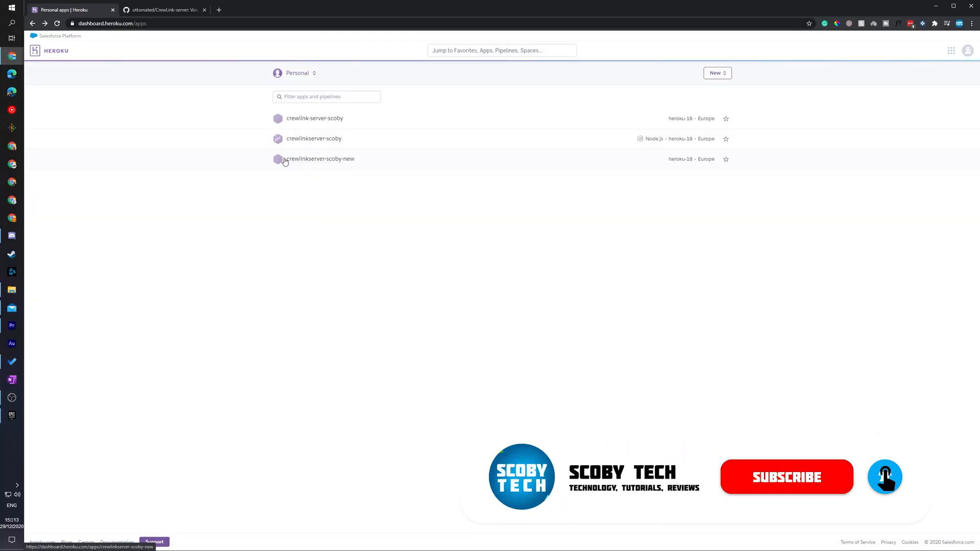
left_click(163, 10)
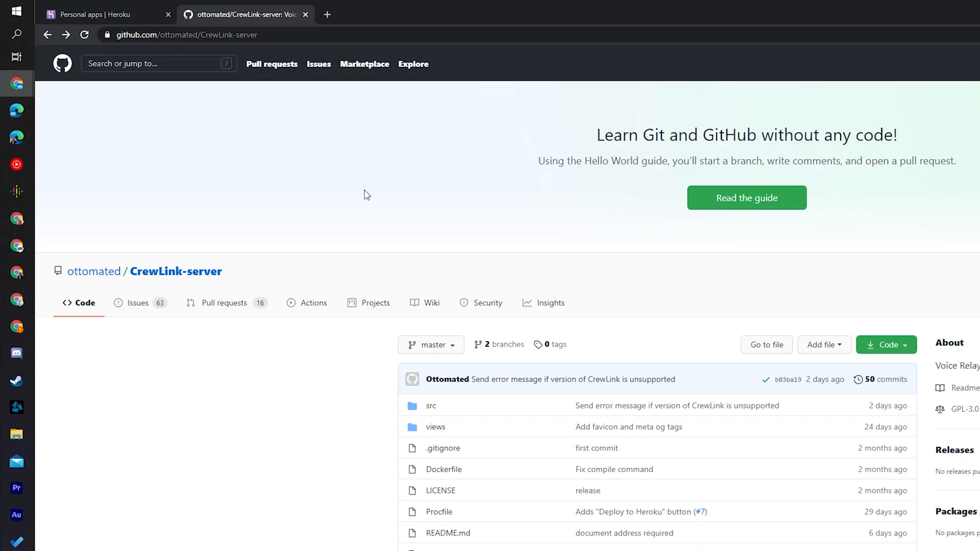
Launch the CrewLink-server README's Deploy to Heroku button
scroll("down", 3)
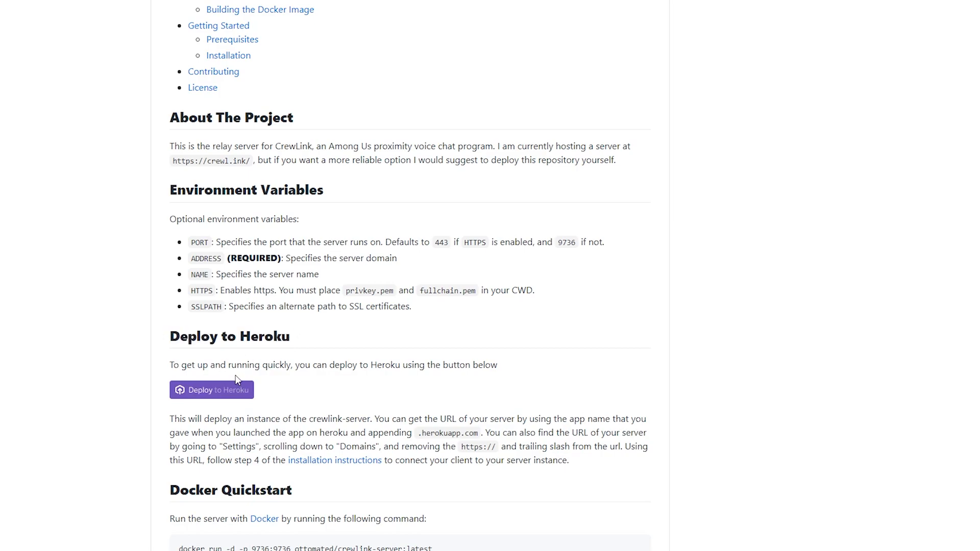
mouse_move(196, 393)
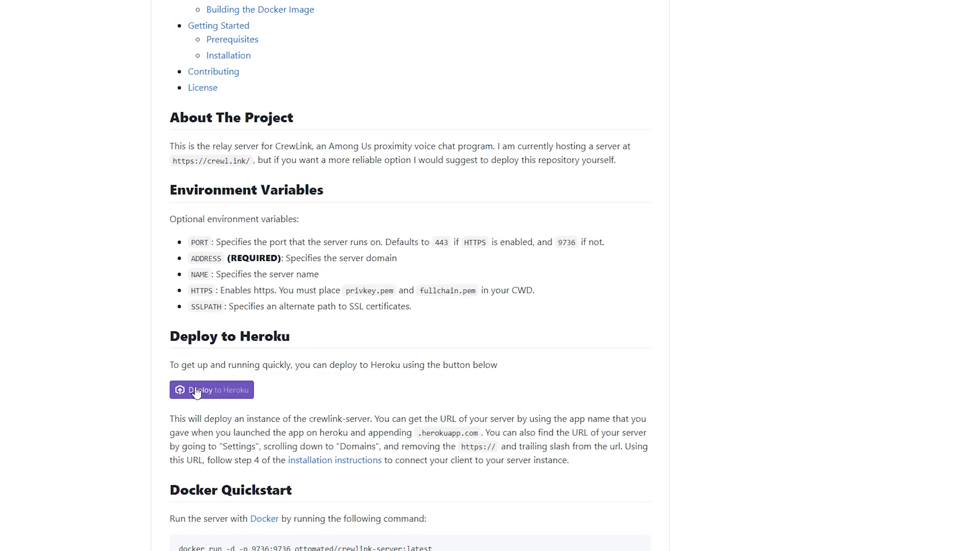
left_click(212, 390)
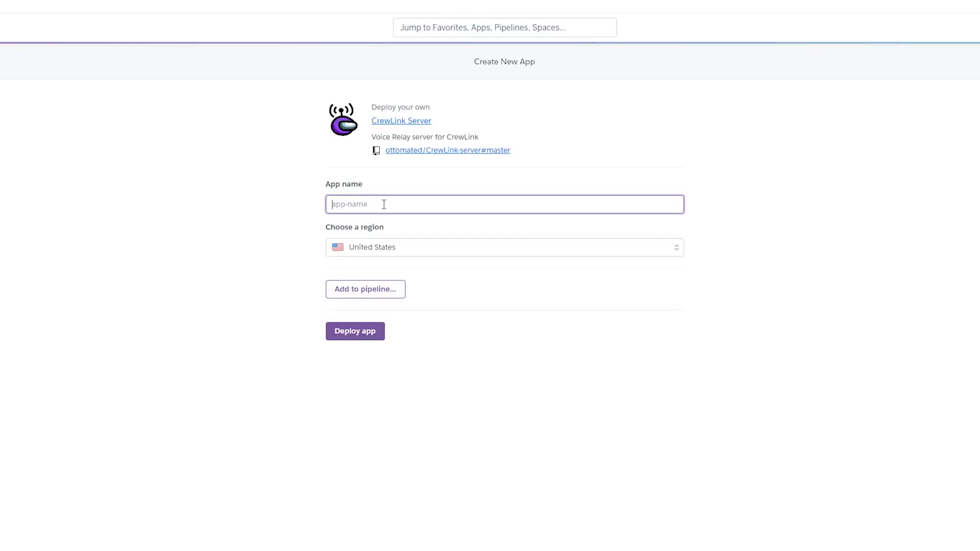
Deploy the CrewLink Server as app 'crewlink-server-new' in the Europe region
type("crewlink-server-new")
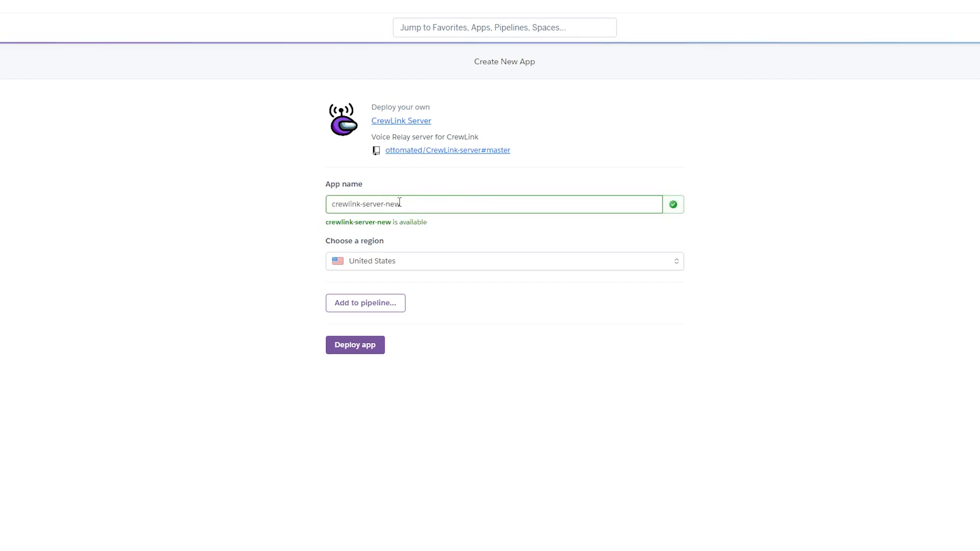
left_click(503, 261)
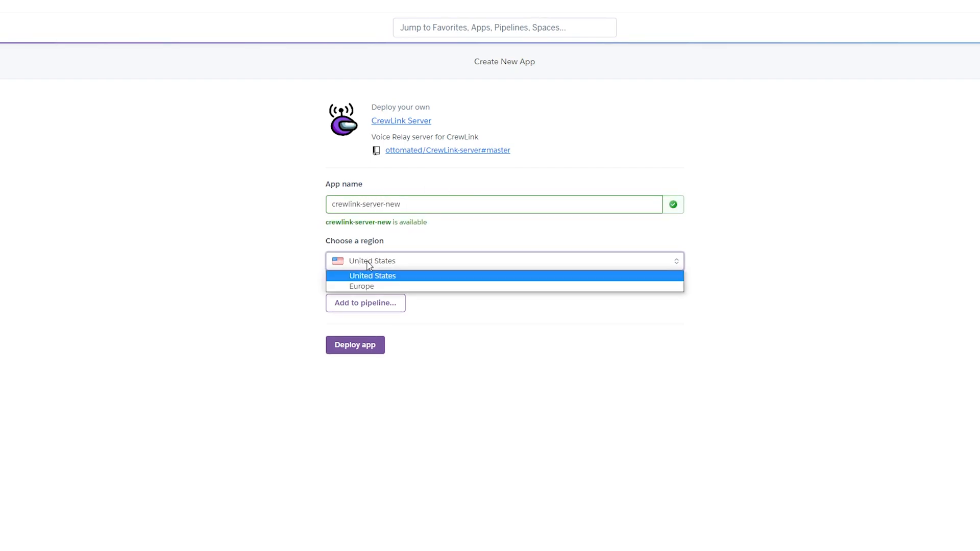
left_click(362, 285)
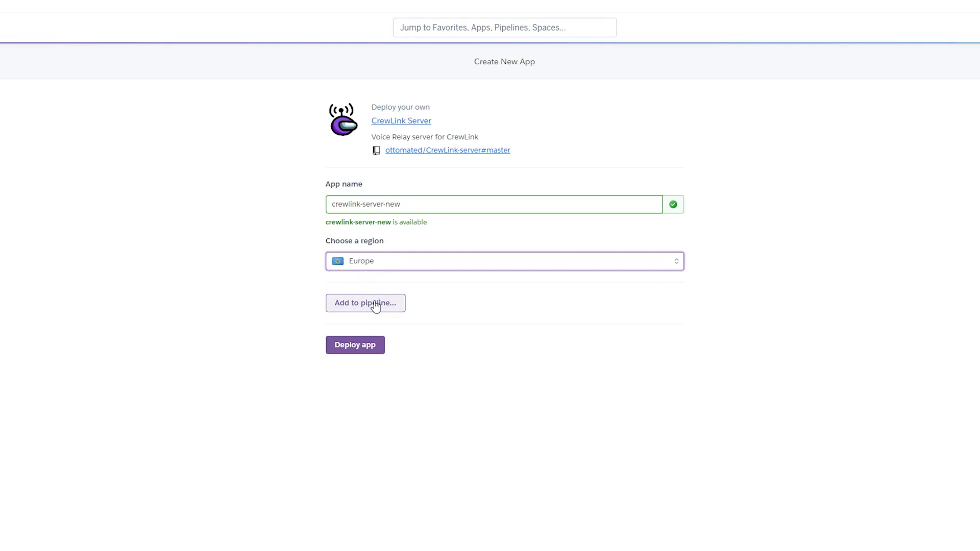
left_click(365, 303)
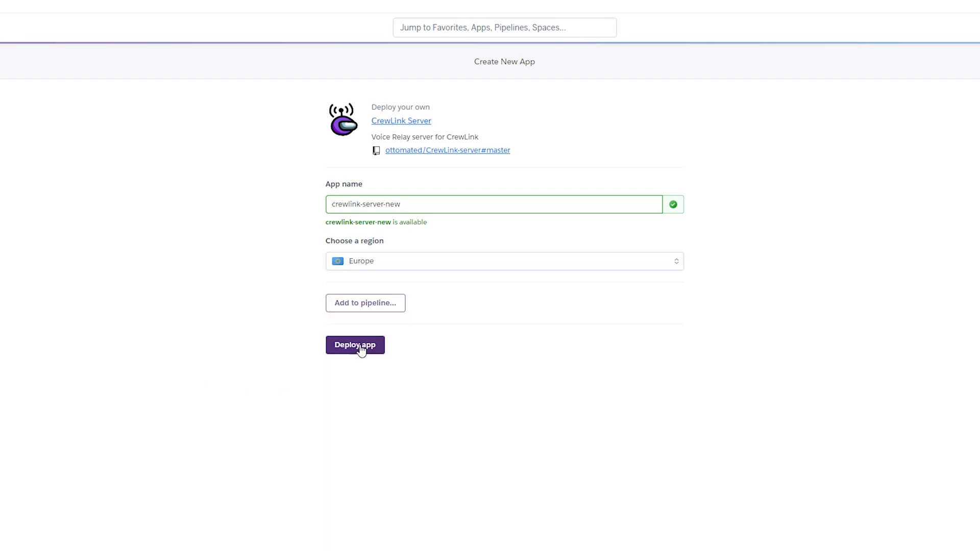
left_click(354, 345)
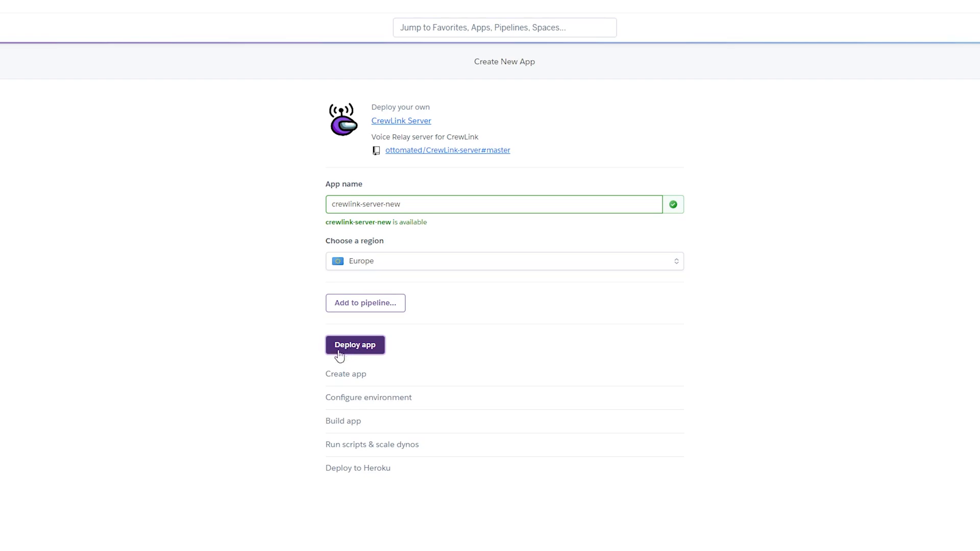
left_click(355, 345)
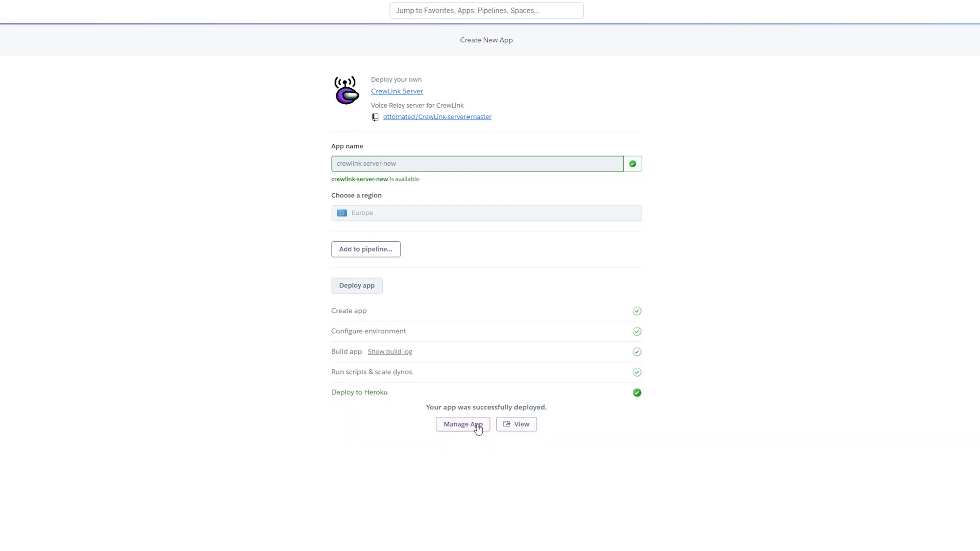
Open crewlink-server-new's dashboard, view the erroring live app, and return to settings
left_click(463, 424)
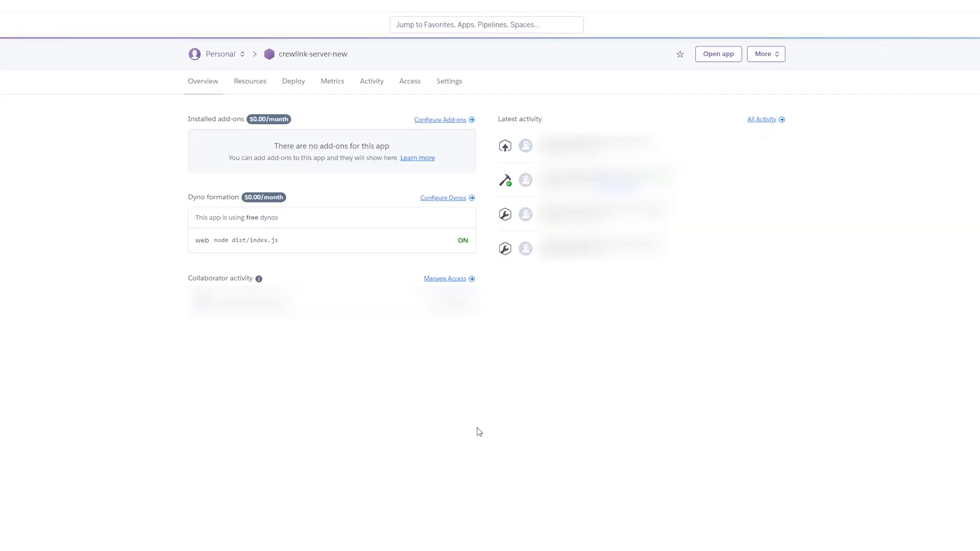
mouse_move(699, 70)
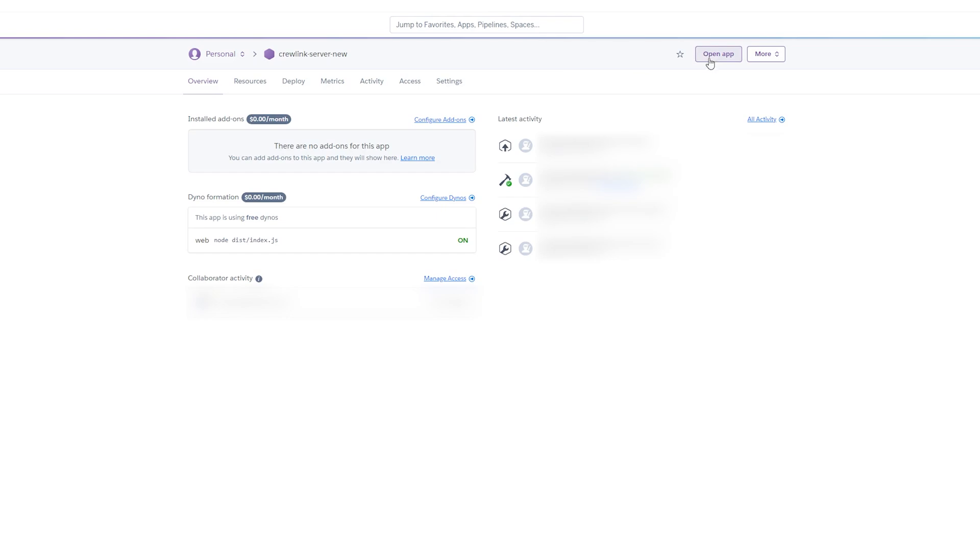
left_click(718, 54)
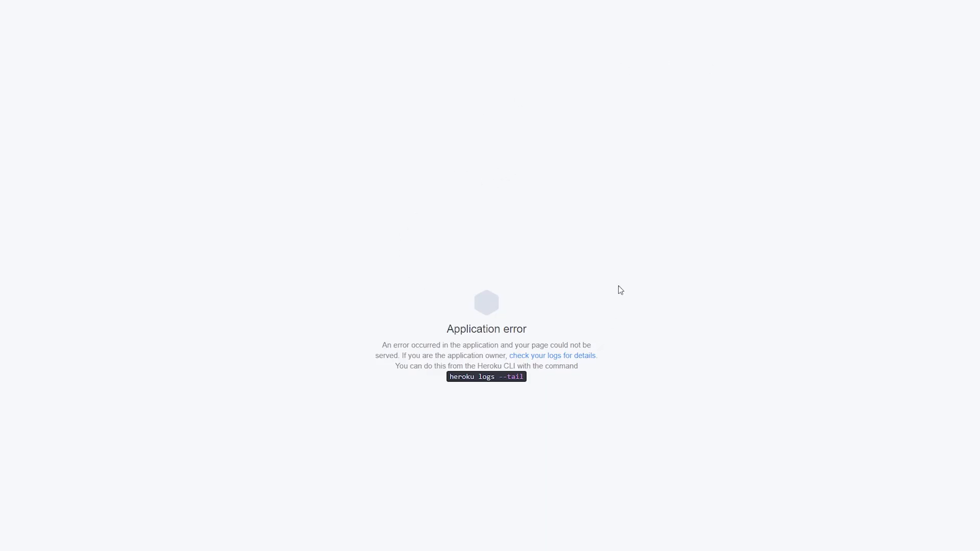
mouse_move(75, 83)
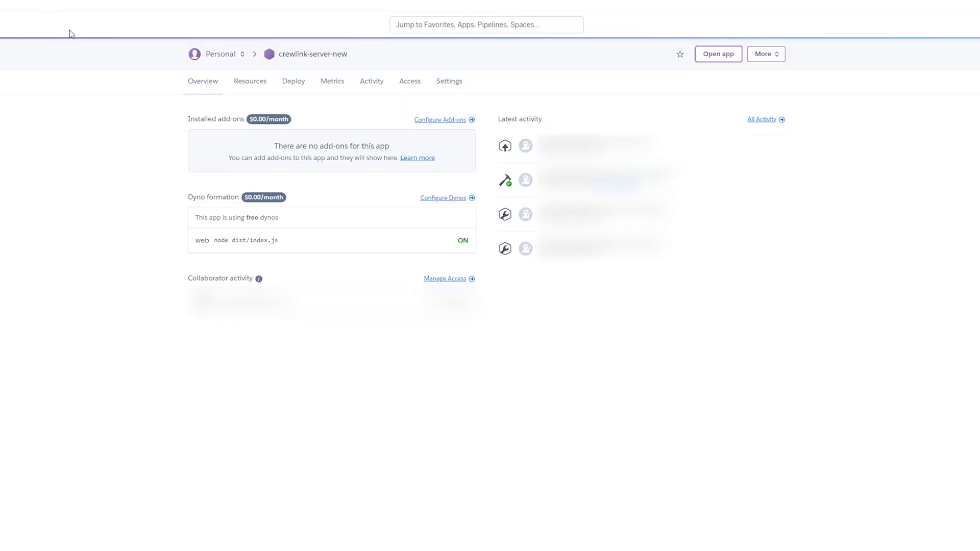
left_click(448, 81)
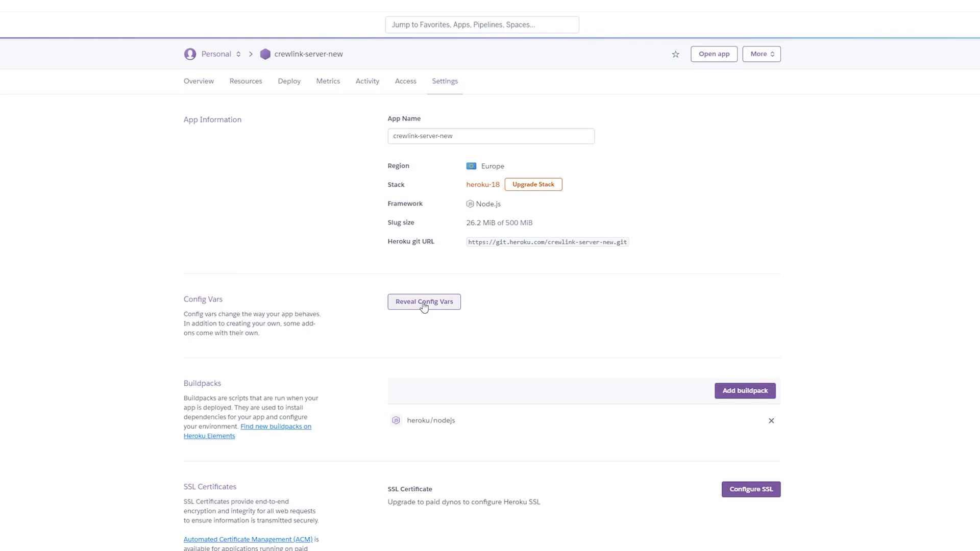
Add config var ADDRESS with the app's herokuapp.com URL as its value
left_click(423, 302)
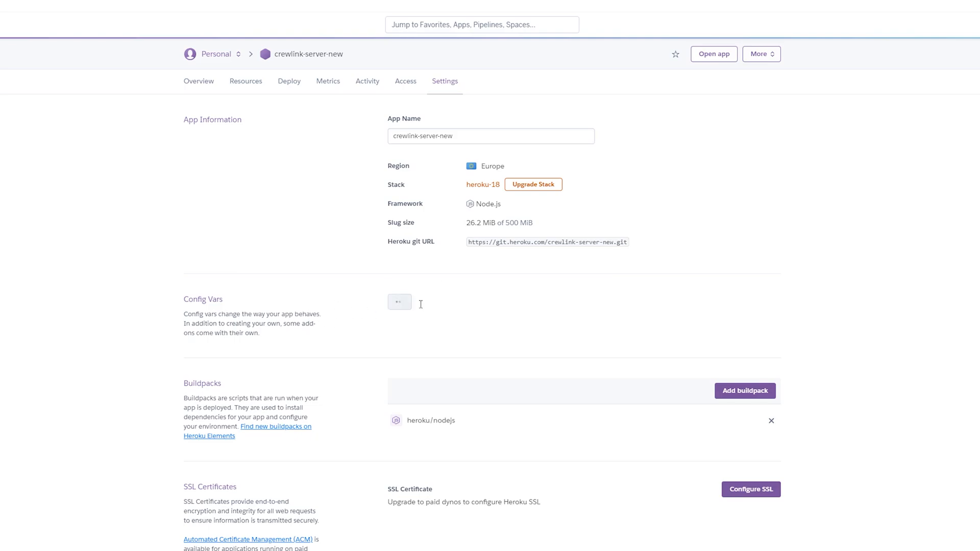
left_click(399, 302)
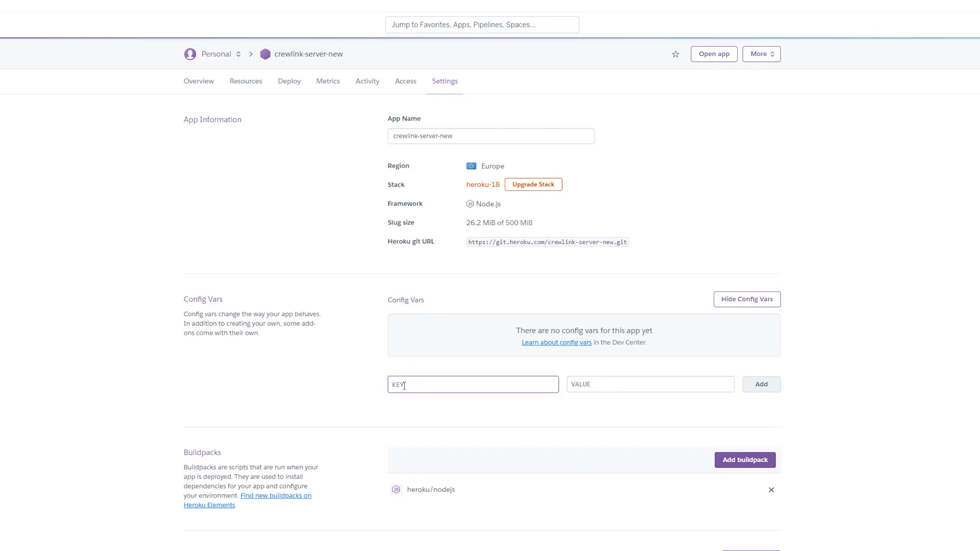
mouse_move(604, 381)
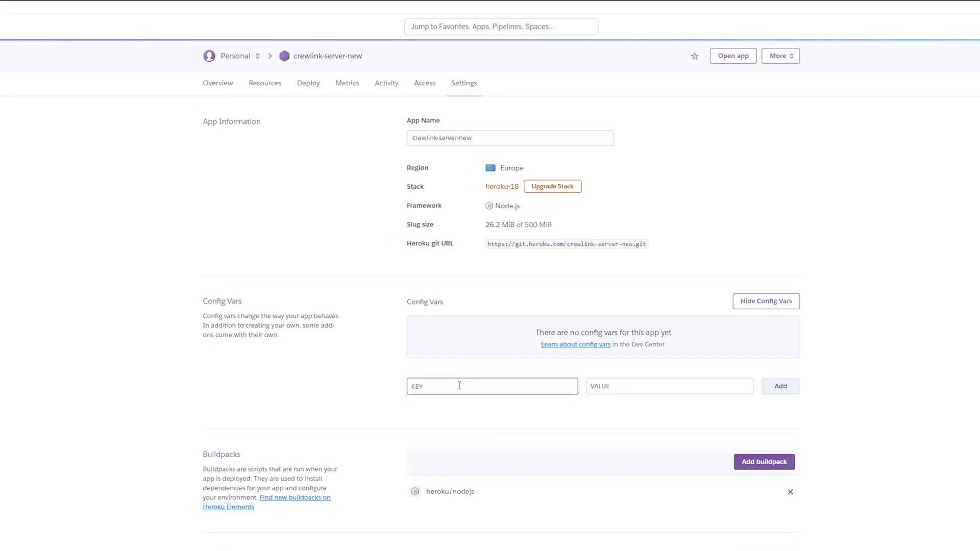
type("ADDRESS")
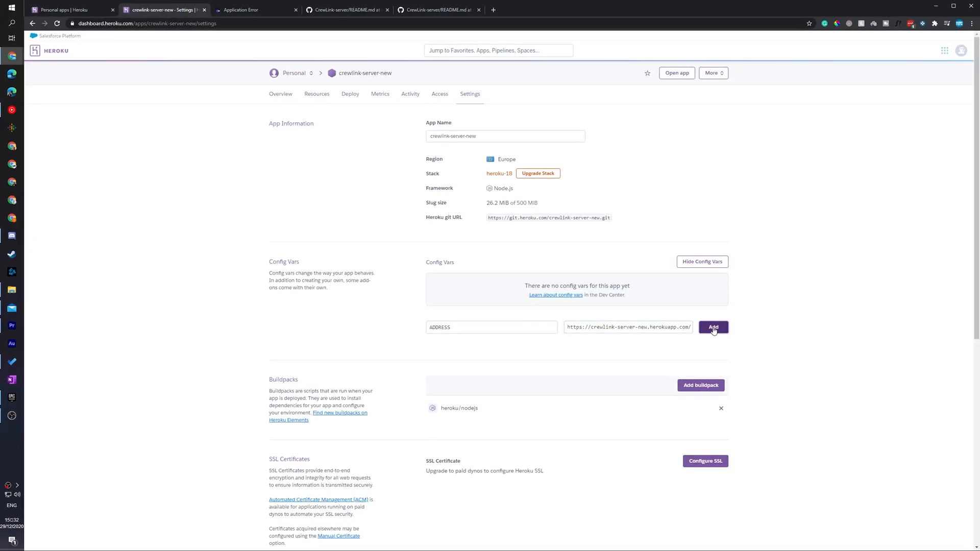
left_click(713, 327)
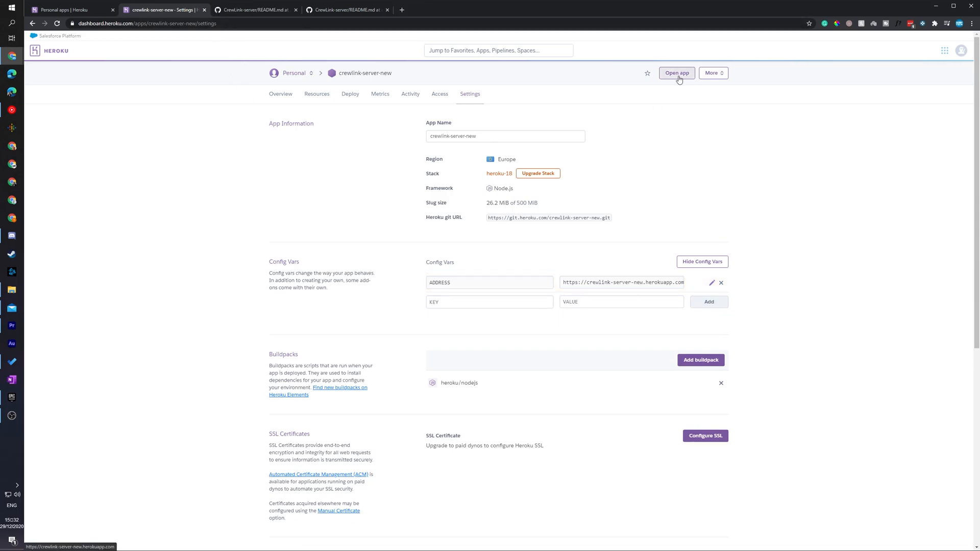
Open the live server page's 'click here' repository link in a new GitHub tab
left_click(677, 73)
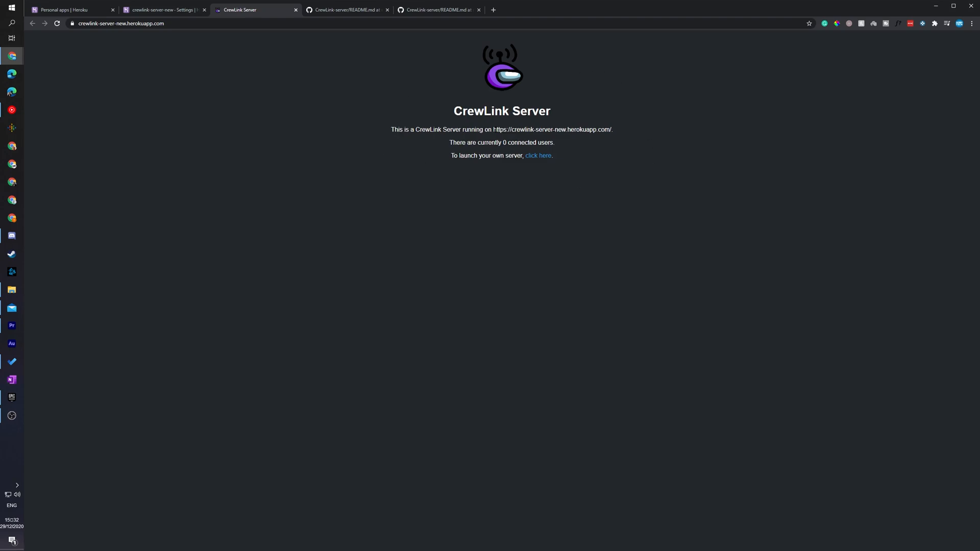
left_click_drag(390, 129, 492, 129)
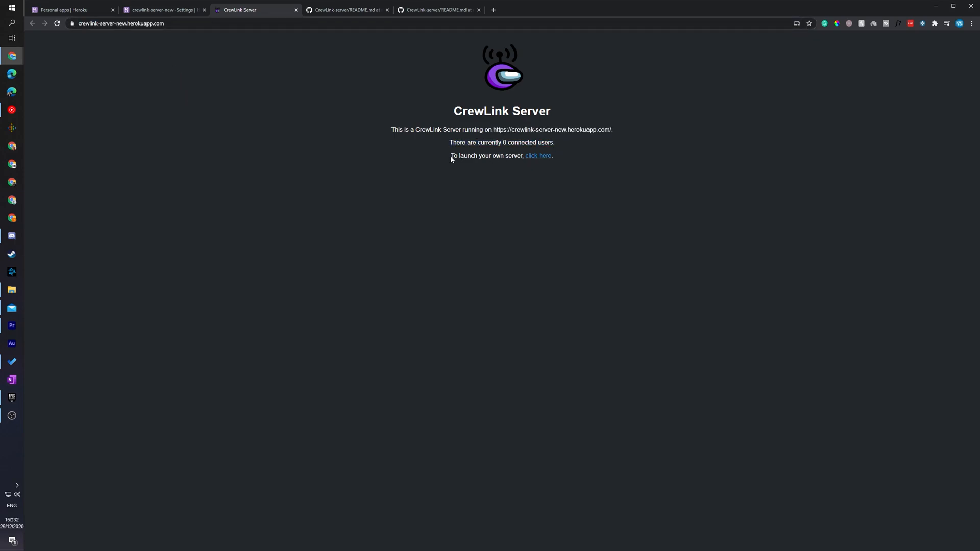
right_click(538, 156)
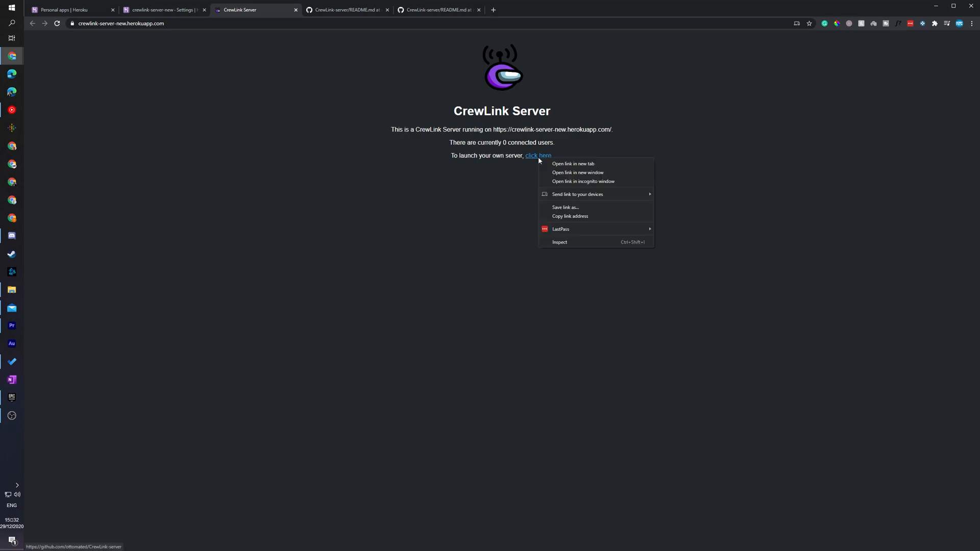
left_click(573, 164)
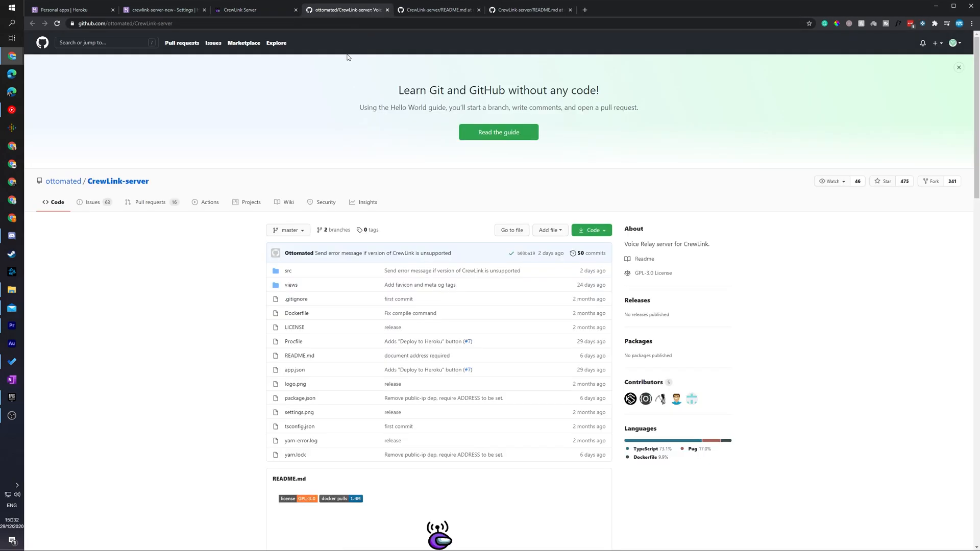
left_click(245, 10)
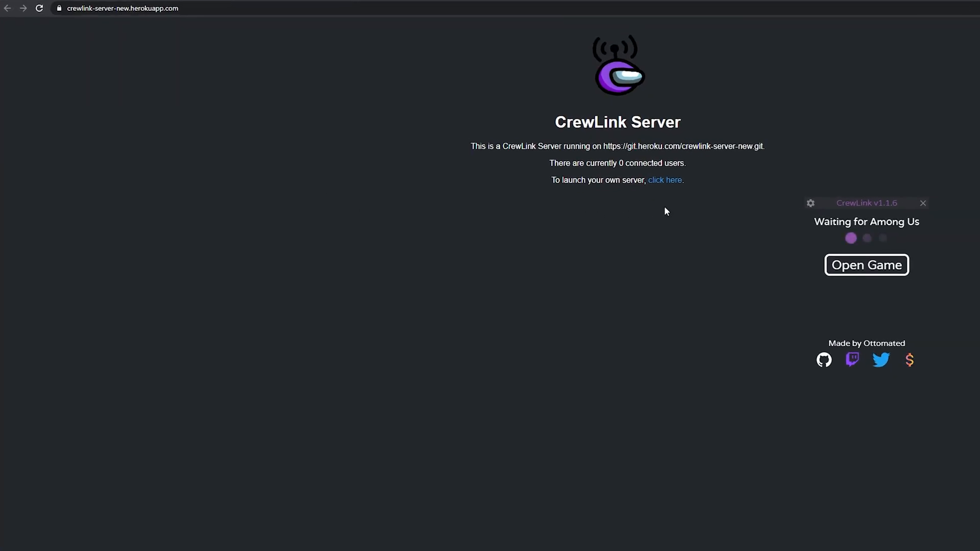
Open CrewLink's settings and scroll to the Voice Server field
left_click(811, 203)
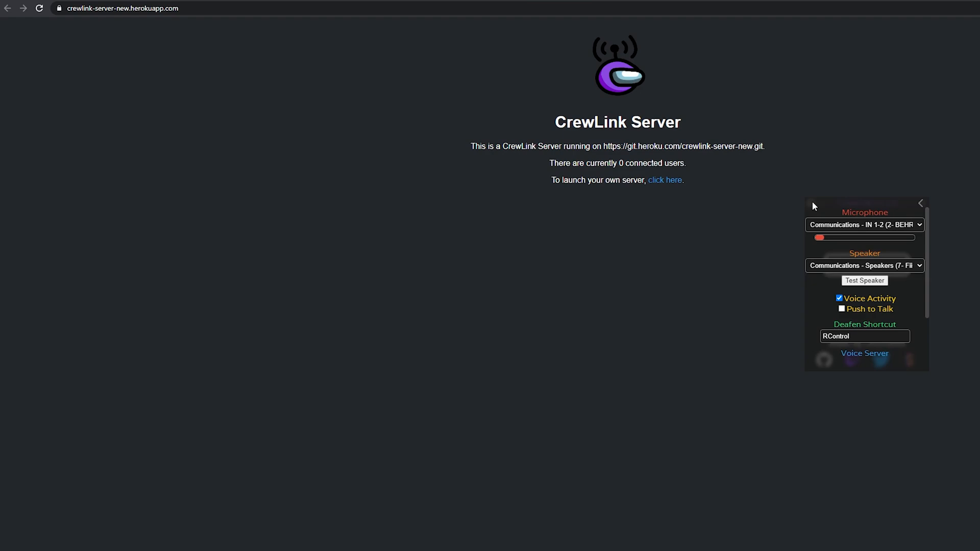
scroll("down", 3)
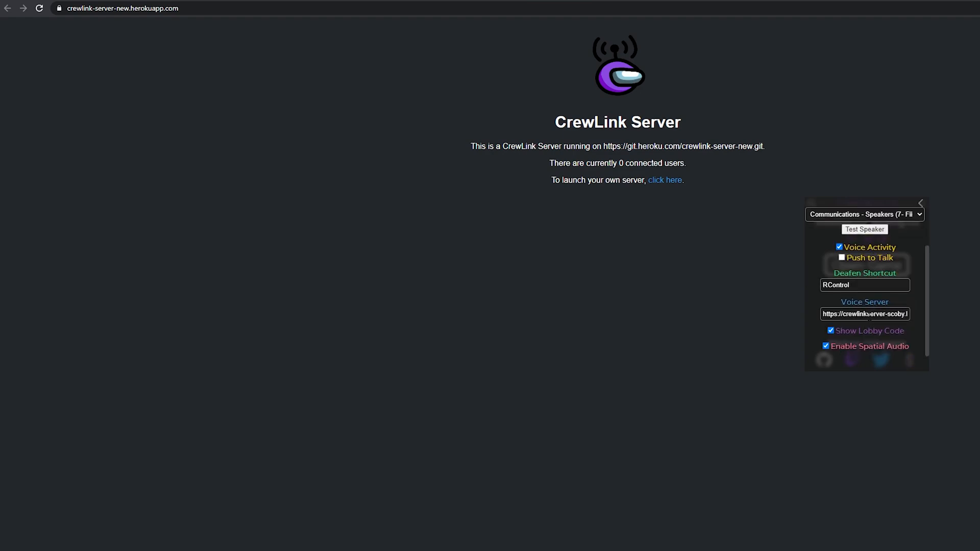
mouse_move(217, 41)
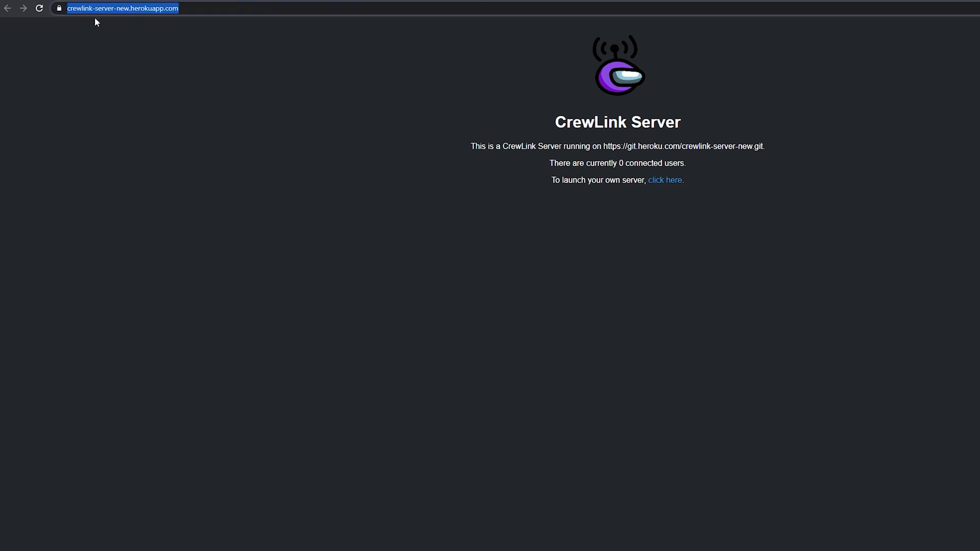
mouse_move(91, 14)
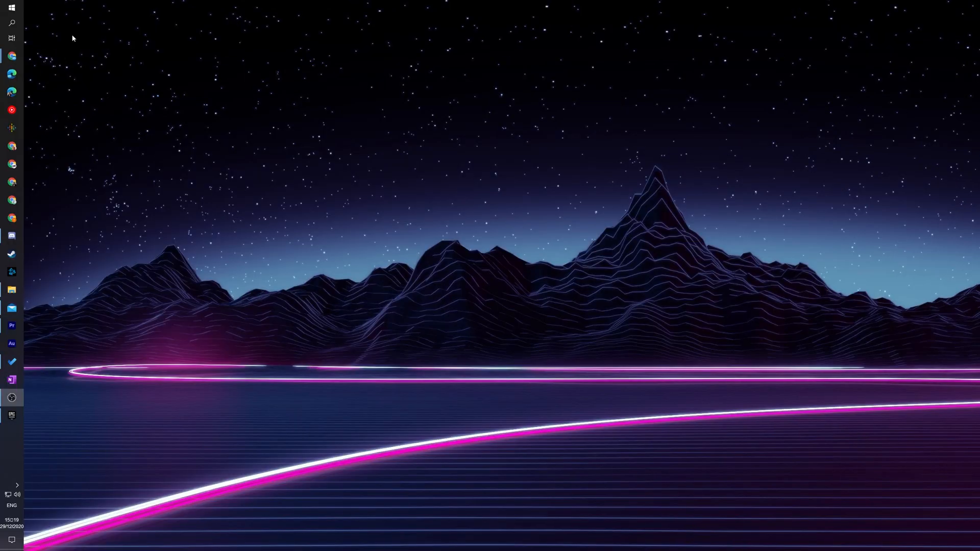
Start CrewLink, launch Among Us, and pick Online then Find Game
left_click(11, 434)
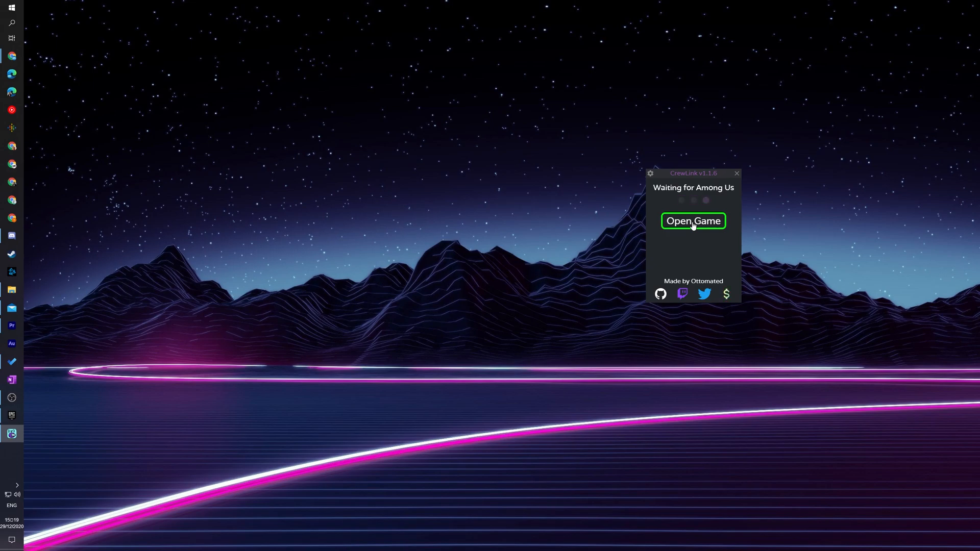
left_click(693, 221)
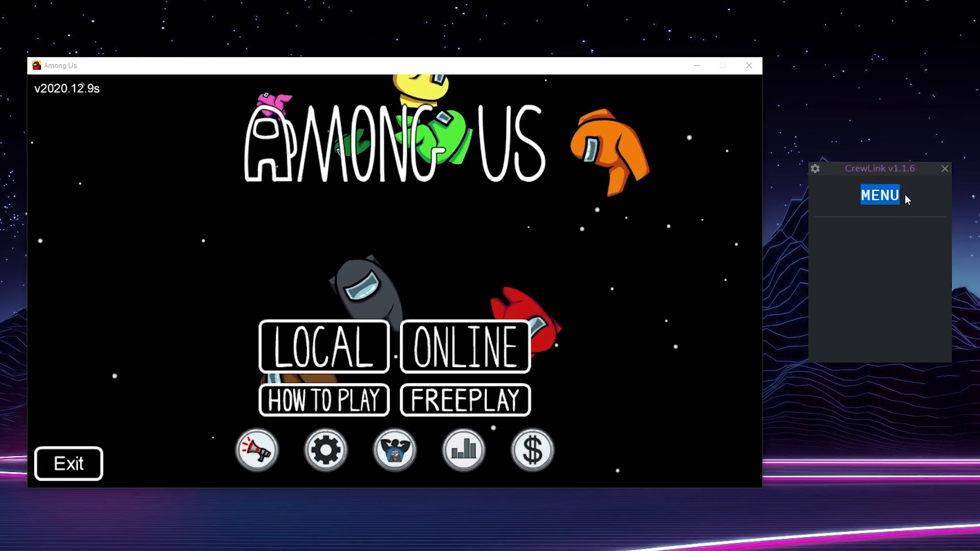
left_click(465, 347)
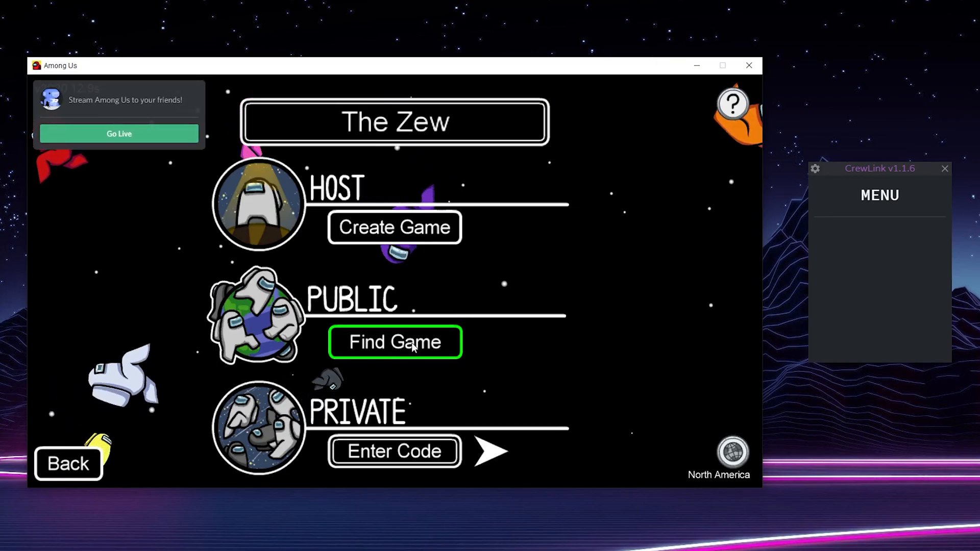
left_click(395, 342)
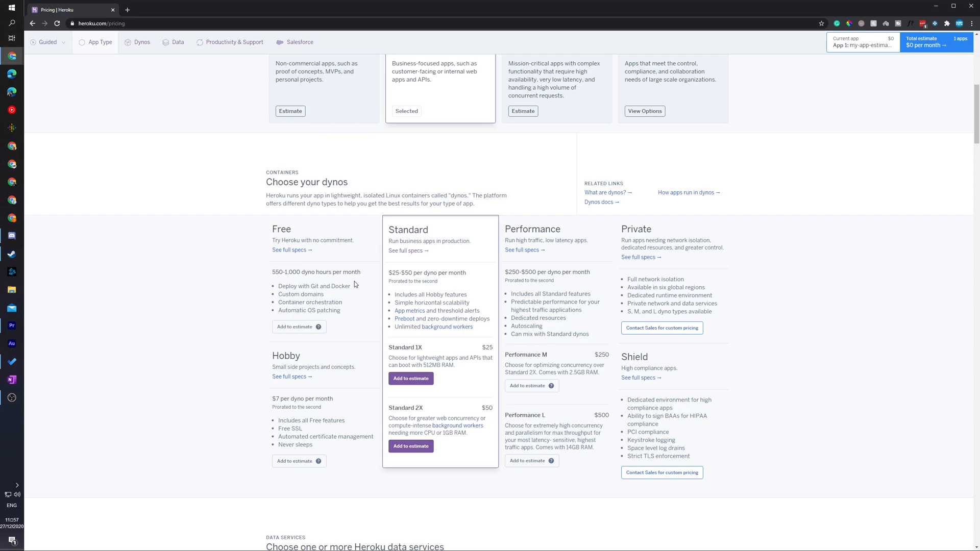
Scroll the pricing page to read the Free tier's 550–1,000 monthly dyno hours
scroll("down", 3)
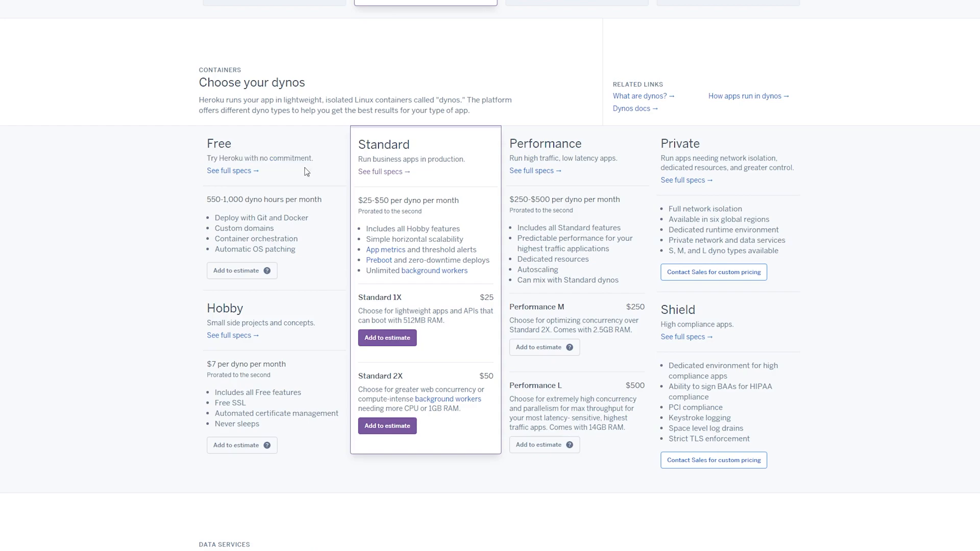
double_click(234, 199)
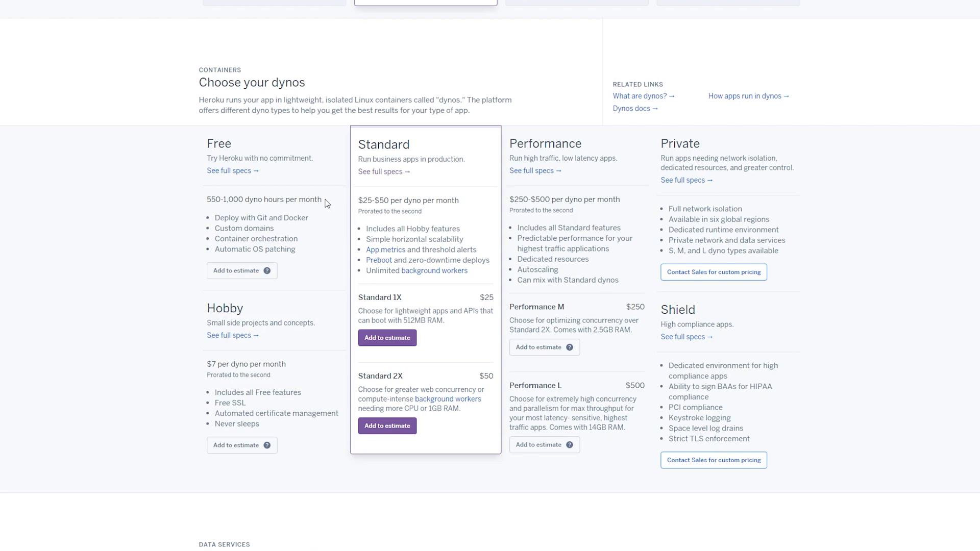
mouse_move(214, 231)
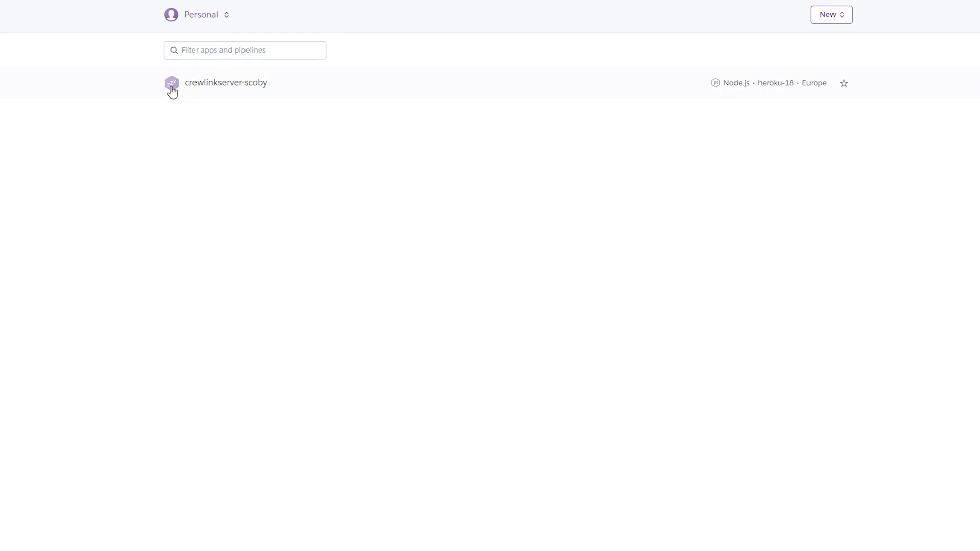
mouse_move(173, 84)
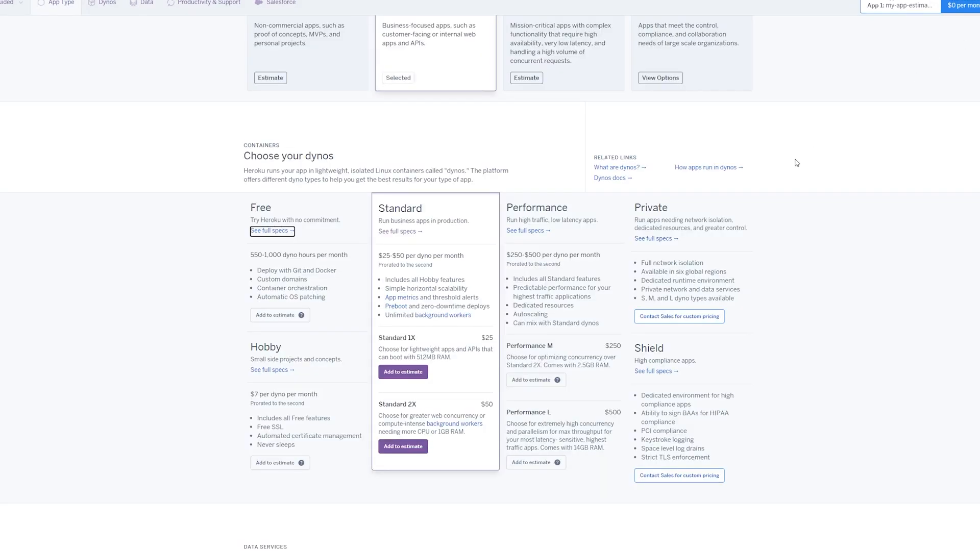
mouse_move(647, 220)
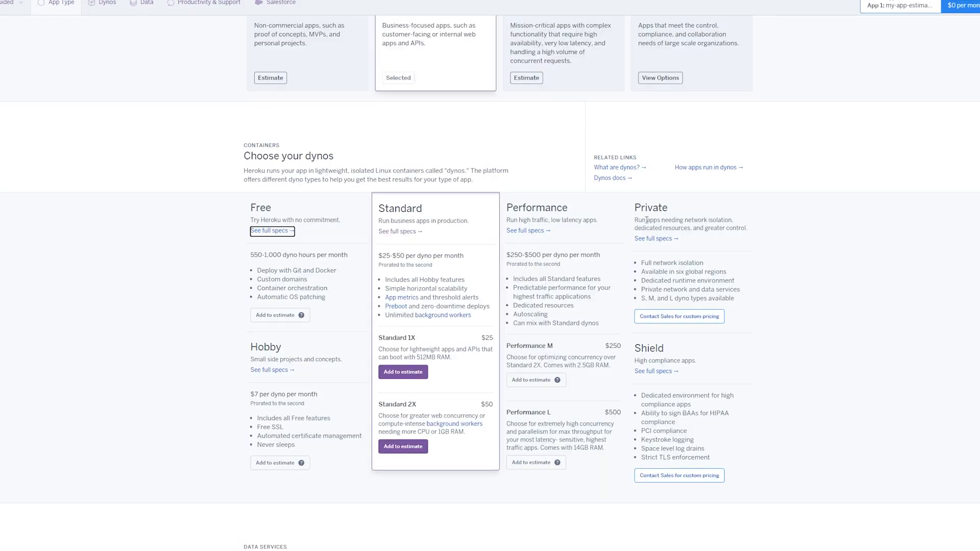
mouse_move(635, 266)
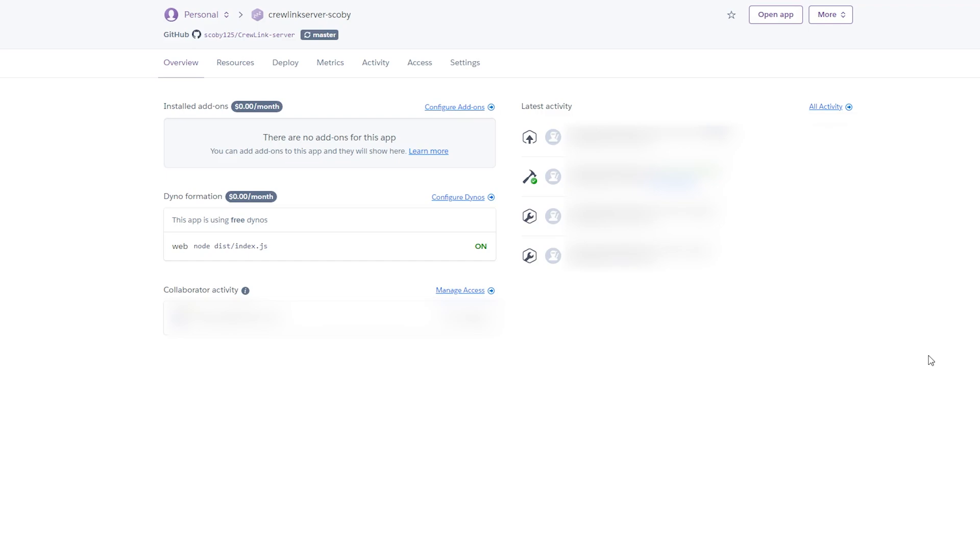
mouse_move(463, 120)
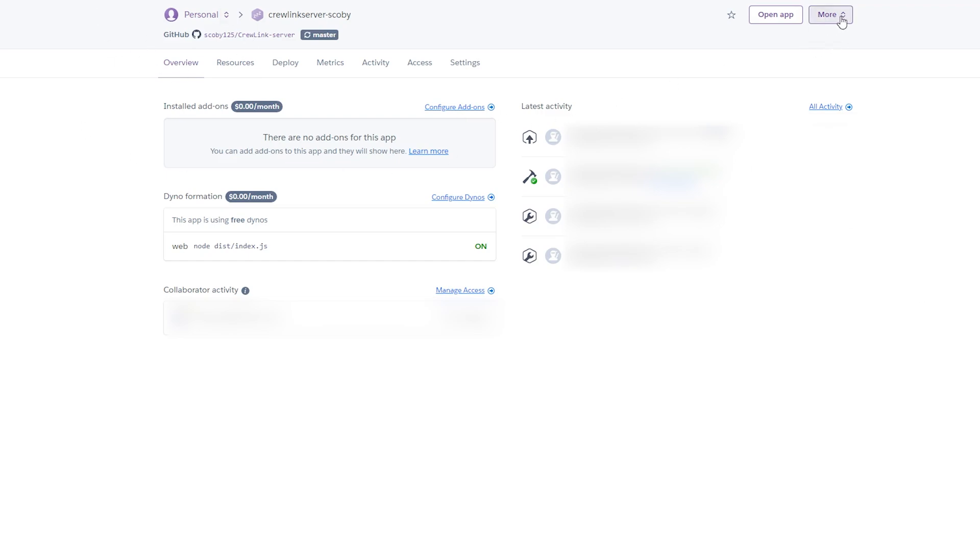
Restart all dynos for crewlinkserver-scoby via More and confirm
left_click(831, 15)
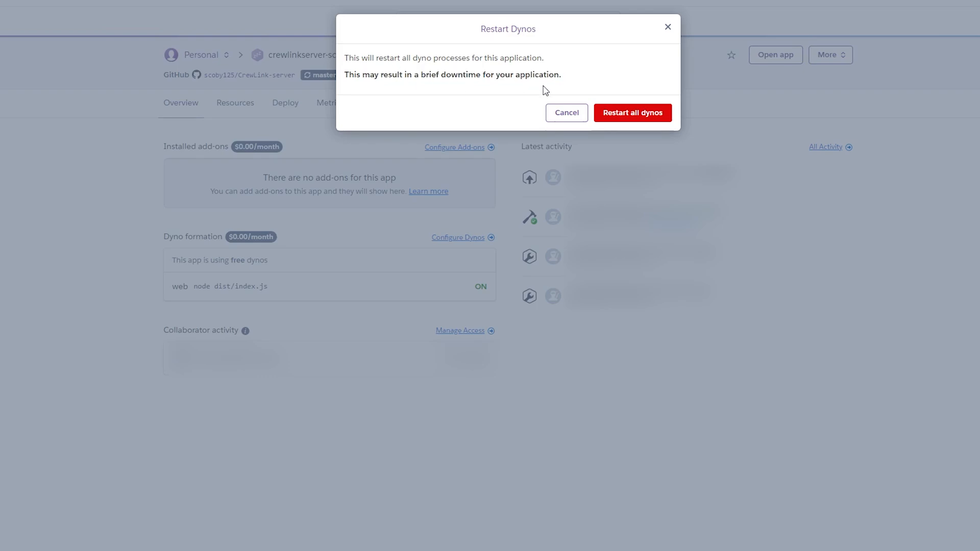
mouse_move(423, 88)
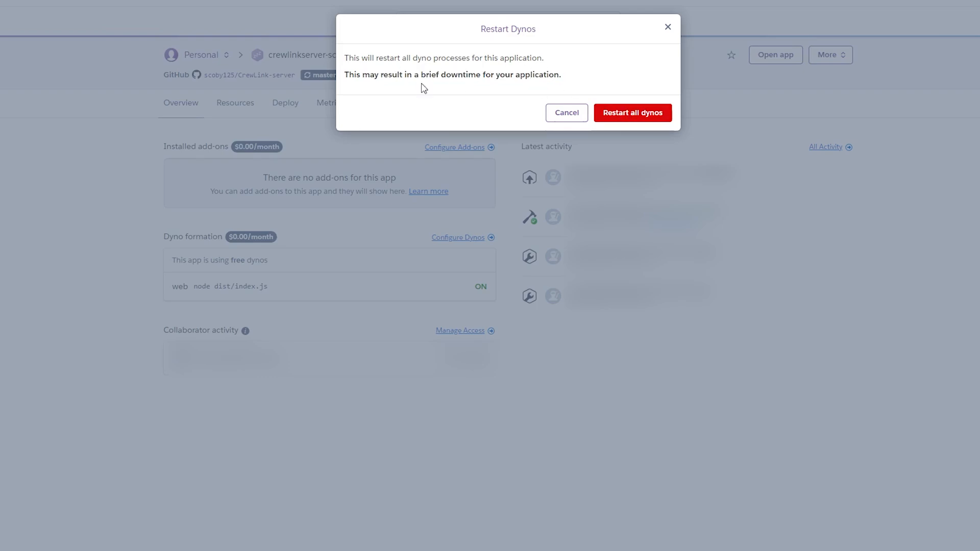
mouse_move(633, 112)
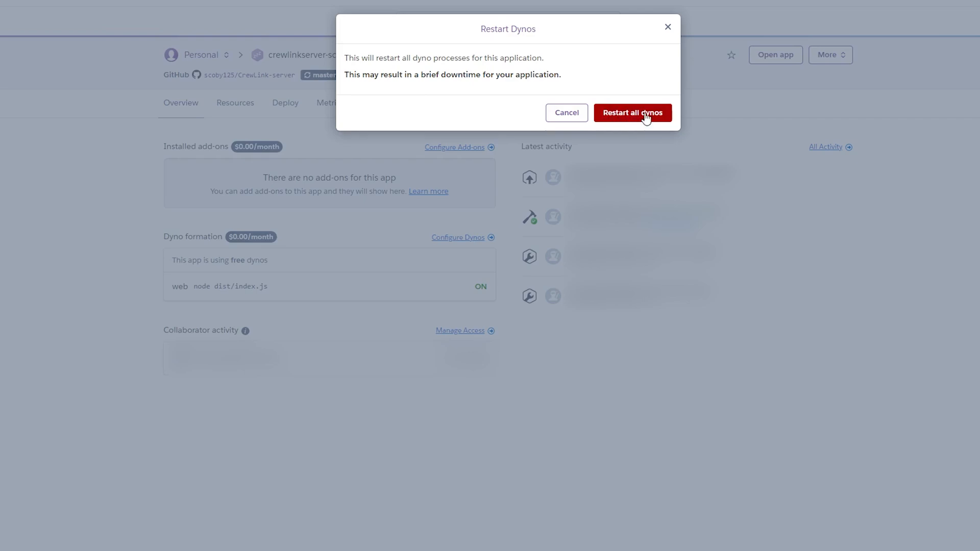
left_click(633, 113)
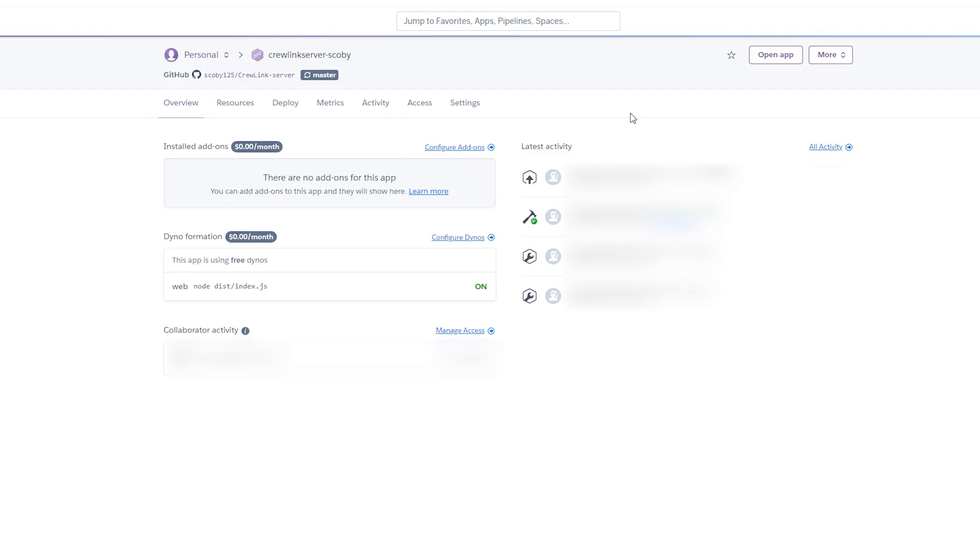
mouse_move(226, 166)
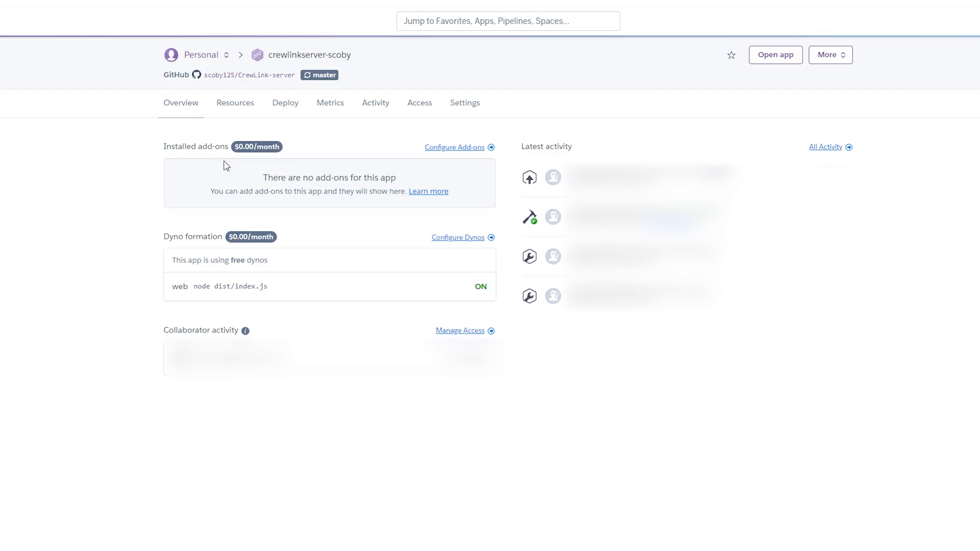
mouse_move(102, 49)
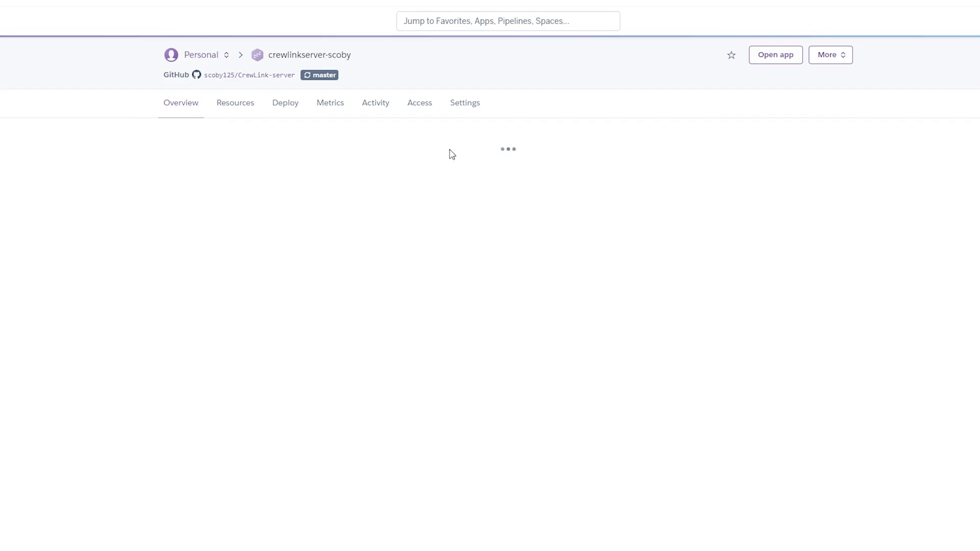
left_click(235, 102)
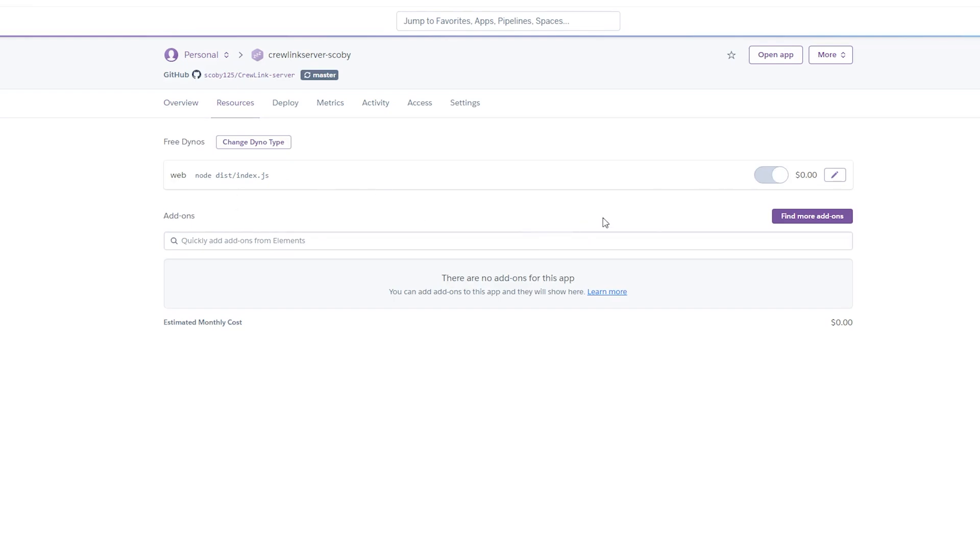
left_click(181, 103)
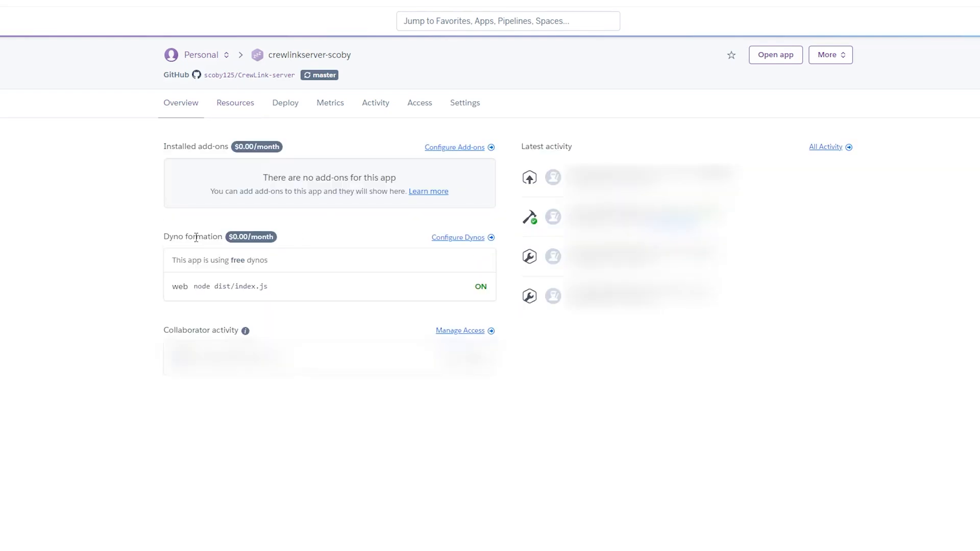
left_click(235, 103)
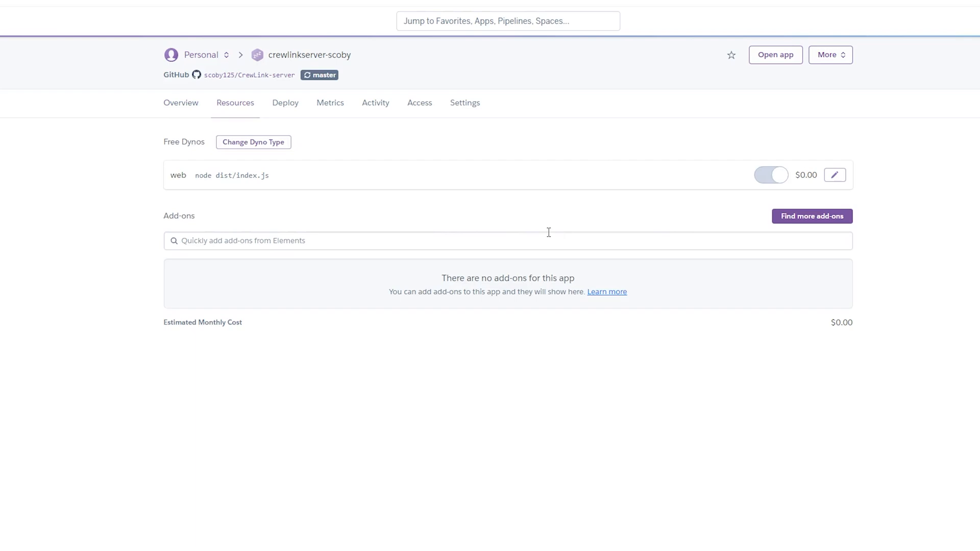
mouse_move(605, 209)
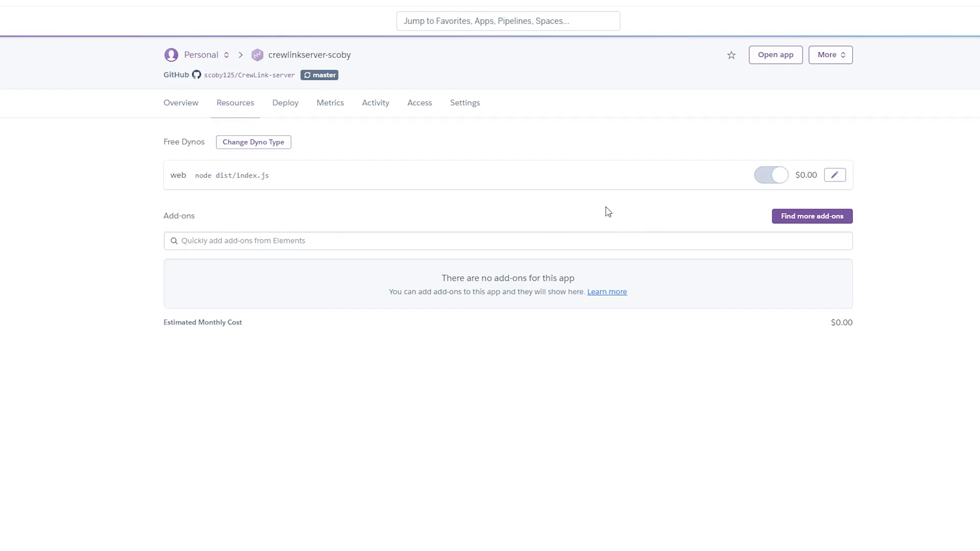
left_click(180, 103)
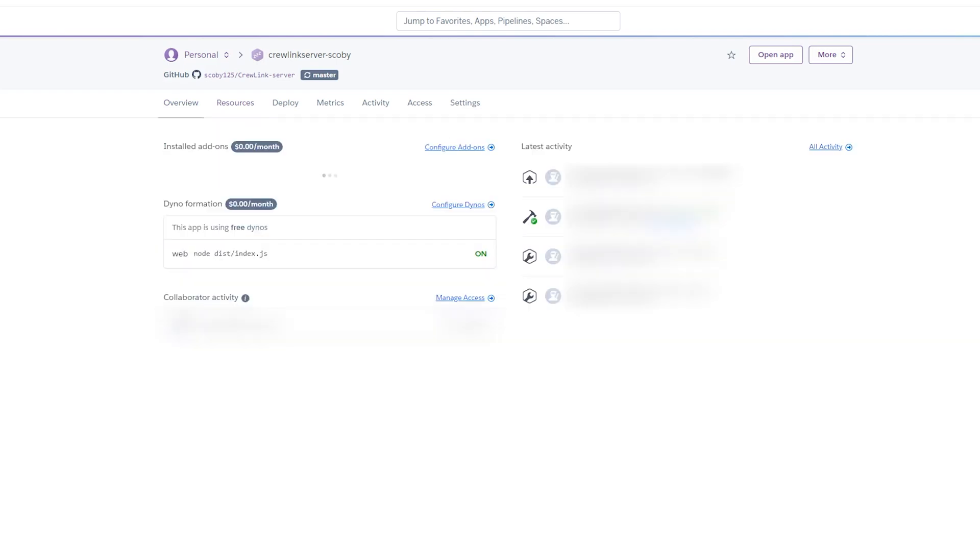